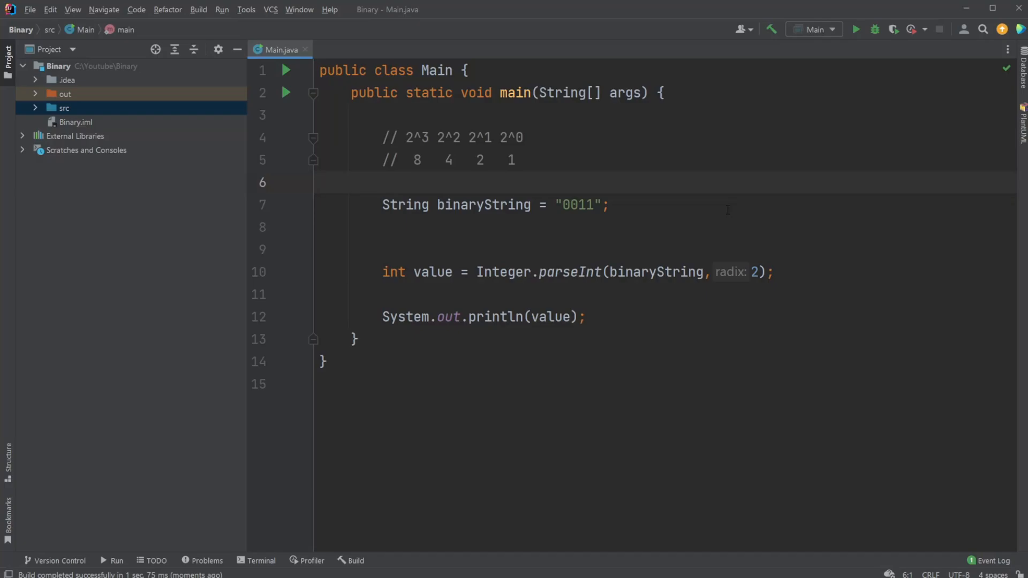
{"action": "mouse_move", "coordinate": [678, 213]}
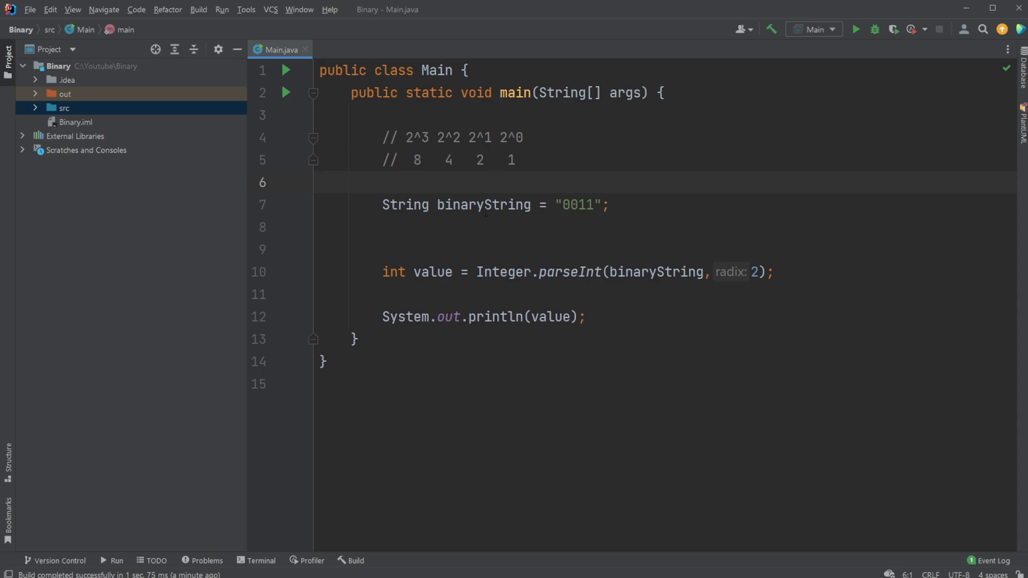
Point out the binary string and place-value comments, then replace '0011' with '1001' and rerun Main.
{"action": "double_click", "coordinate": [579, 205]}
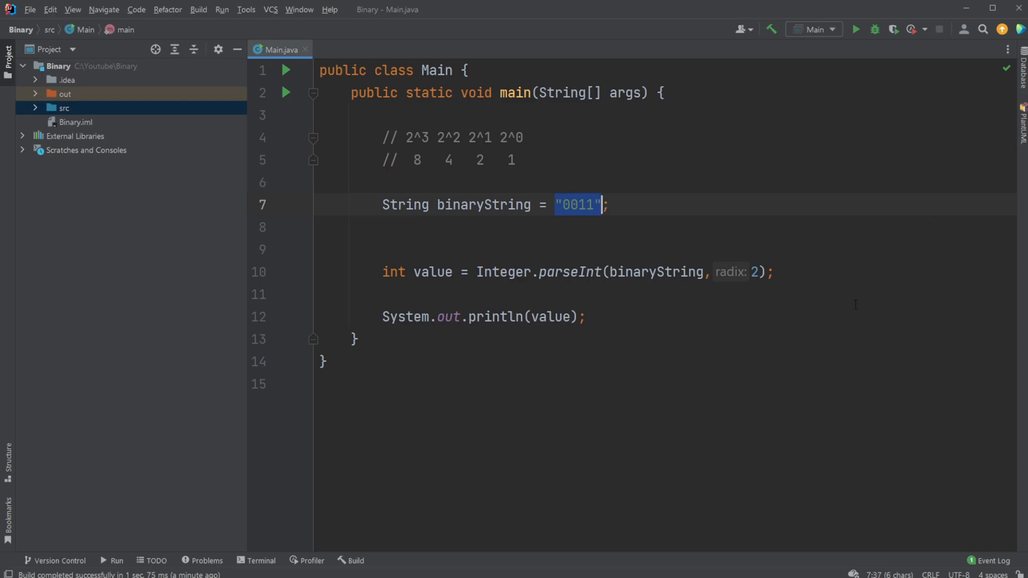
{"action": "double_click", "coordinate": [416, 271]}
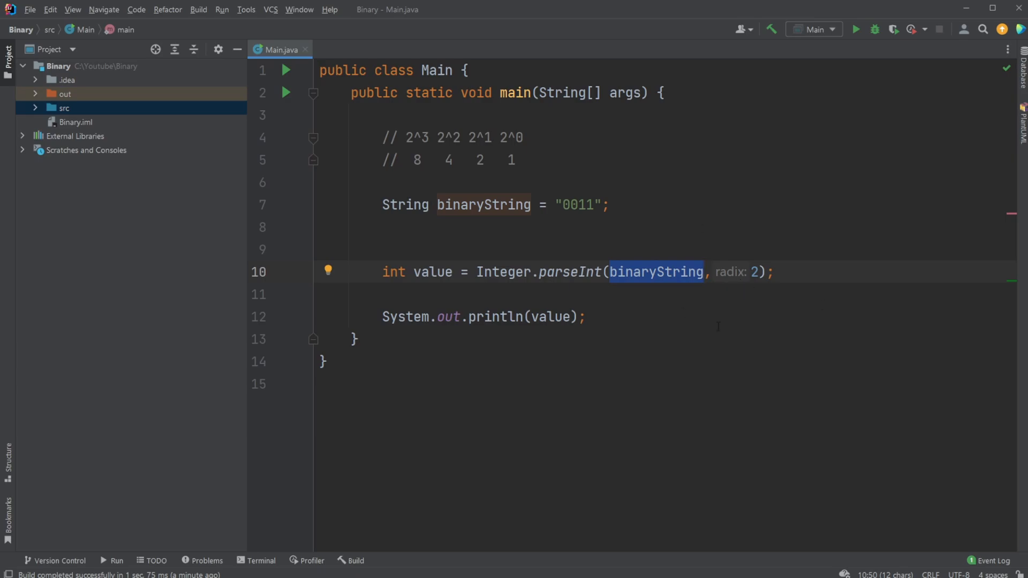
{"action": "mouse_move", "coordinate": [734, 295]}
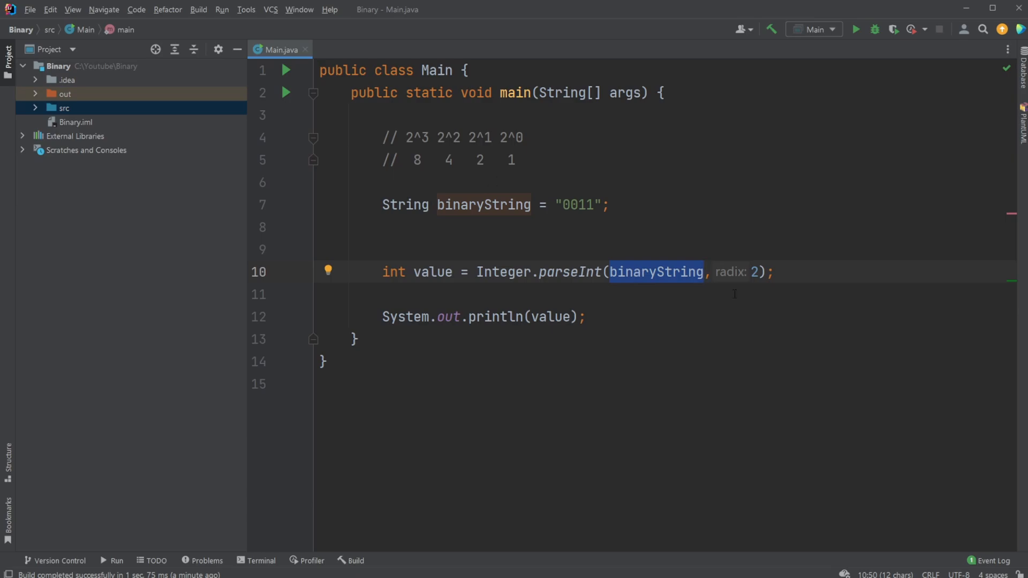
{"action": "mouse_move", "coordinate": [303, 122]}
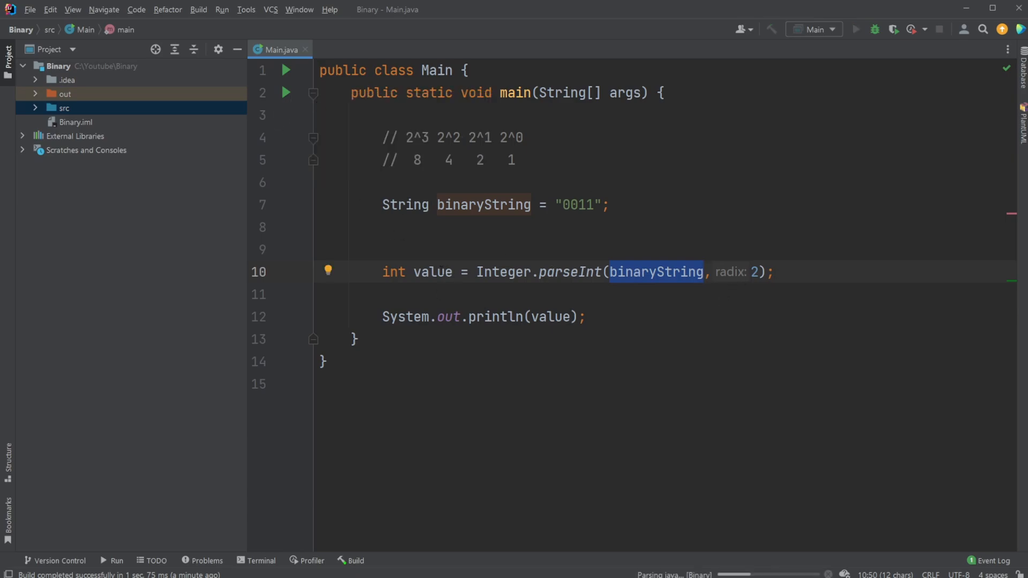
{"action": "left_click", "coordinate": [856, 29]}
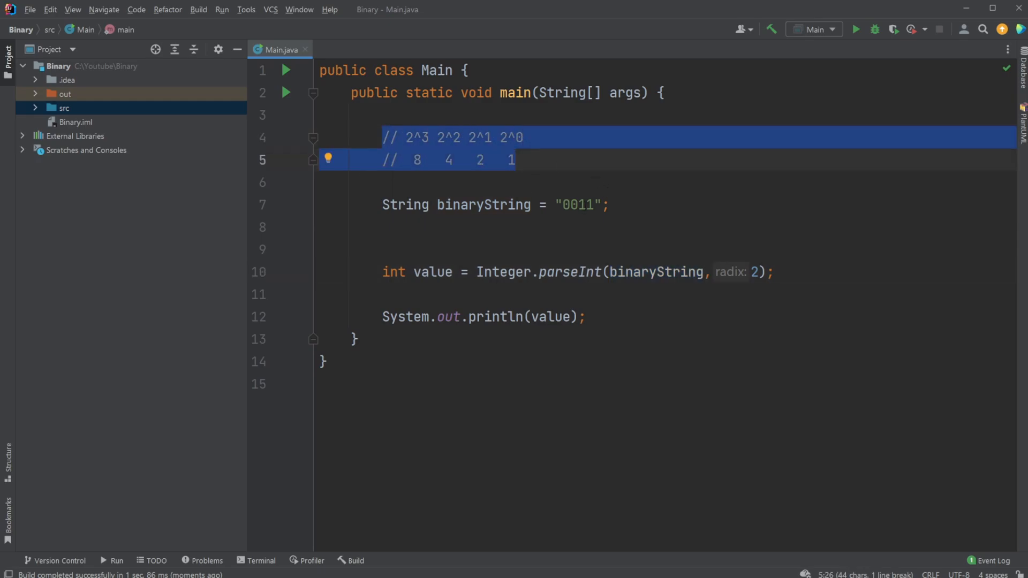
{"action": "left_click", "coordinate": [589, 205]}
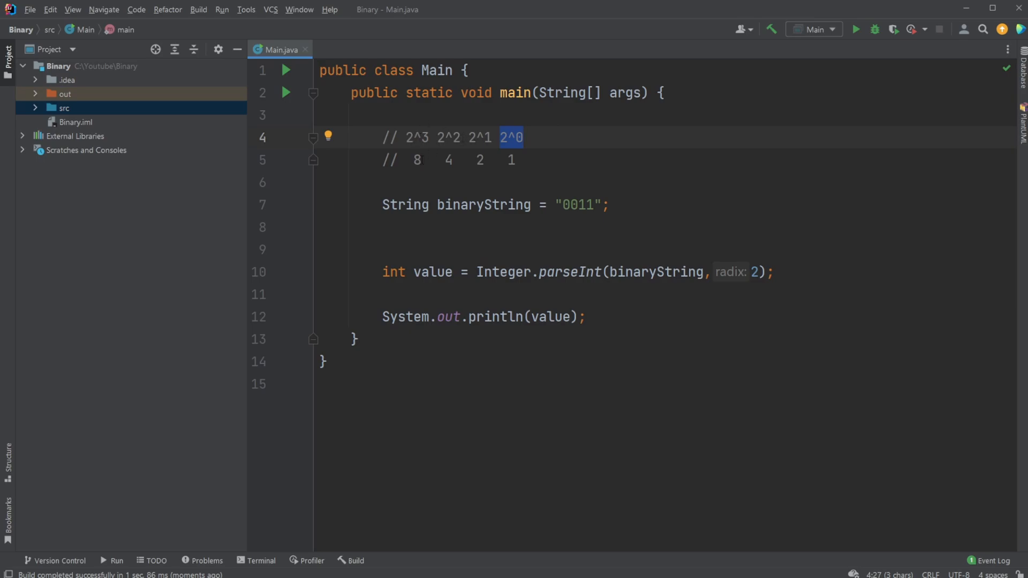
{"action": "left_click", "coordinate": [590, 204]}
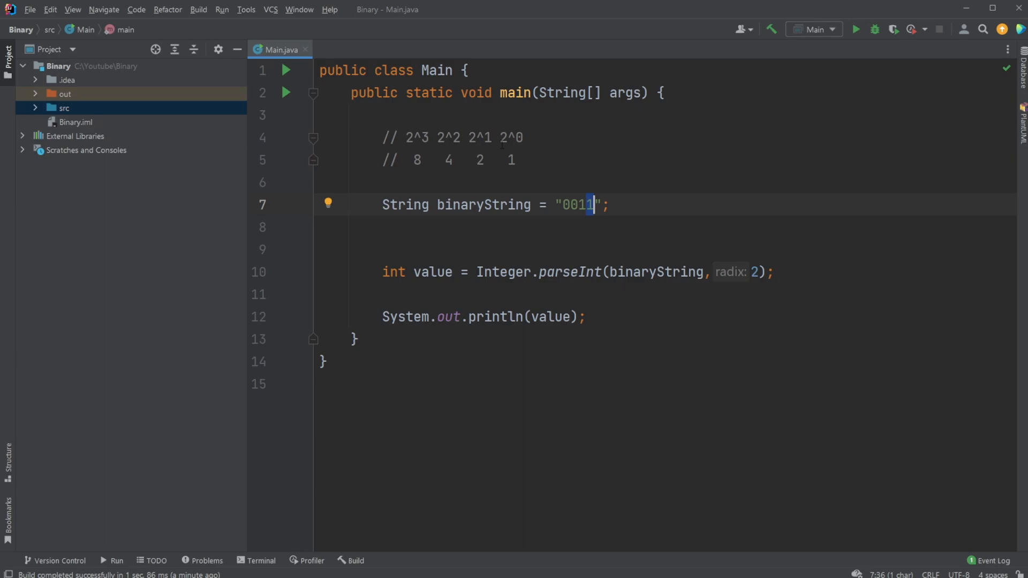
{"action": "mouse_move", "coordinate": [585, 199]}
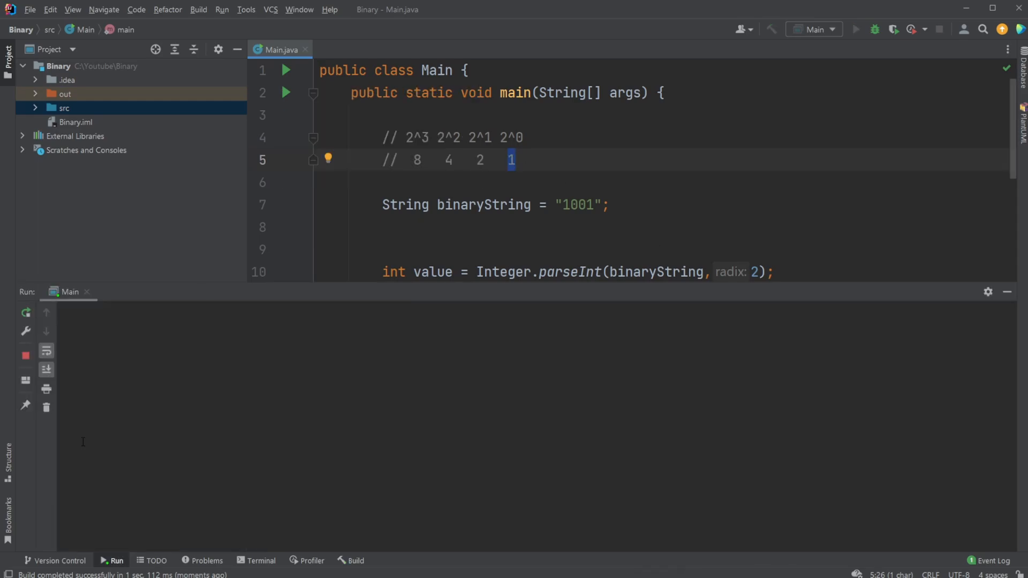
{"action": "left_click", "coordinate": [856, 29]}
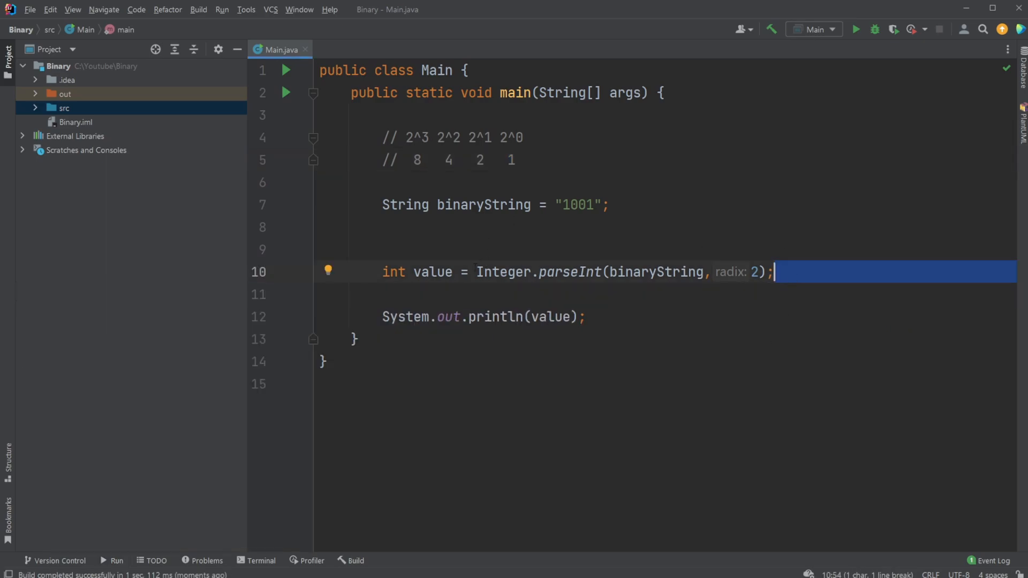
Highlight the parseInt method name and its binaryString argument holding '1001'.
{"action": "double_click", "coordinate": [569, 271]}
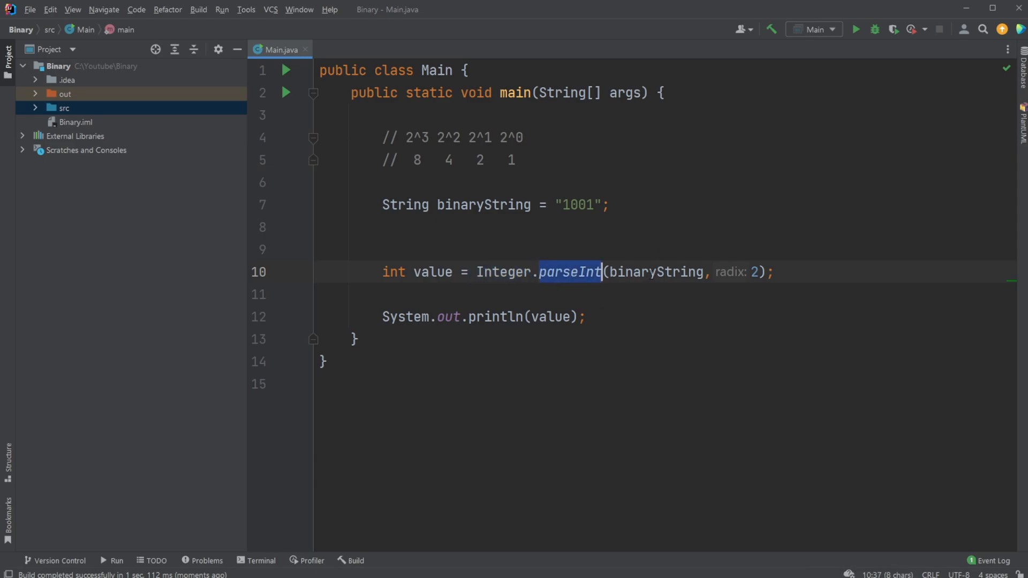
{"action": "double_click", "coordinate": [654, 272]}
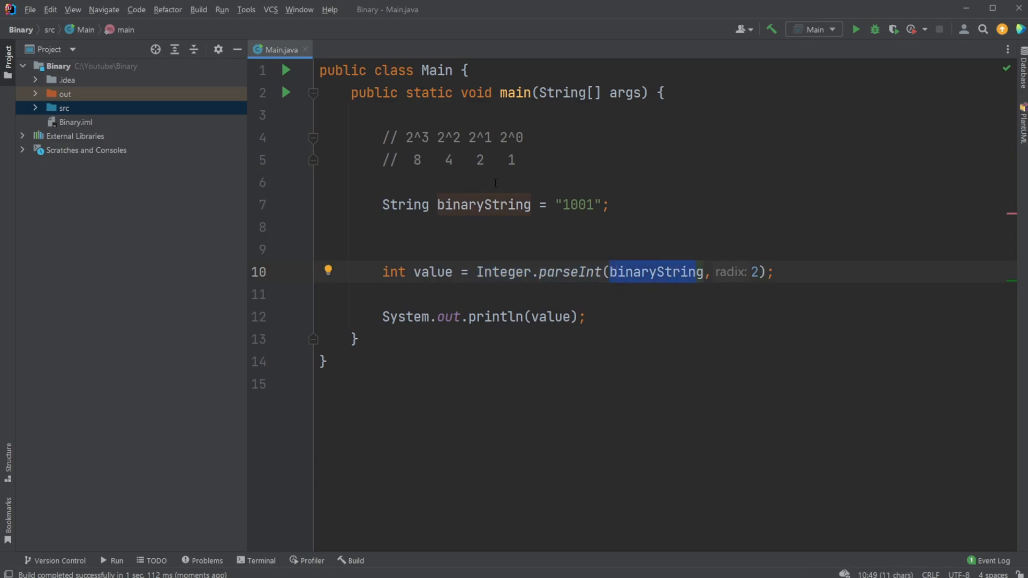